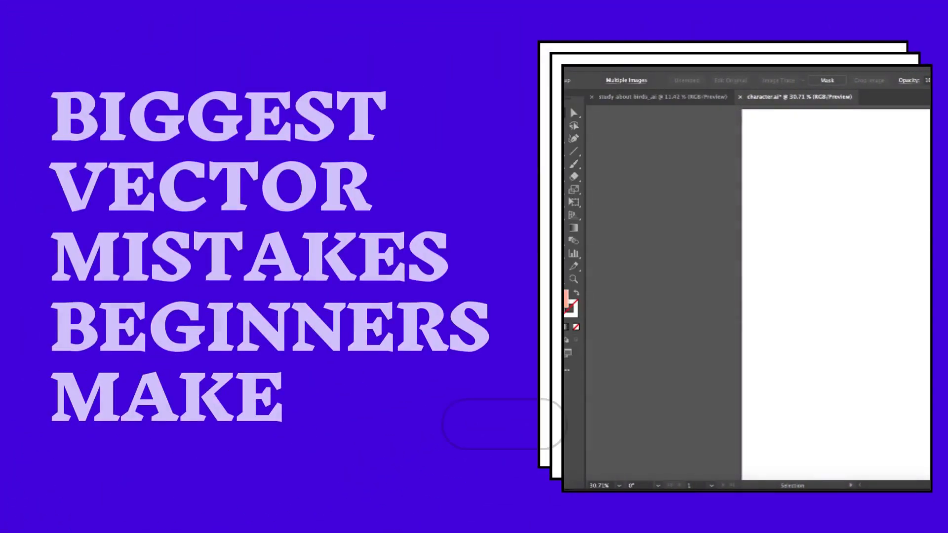
pyautogui.moveTo(572, 150)
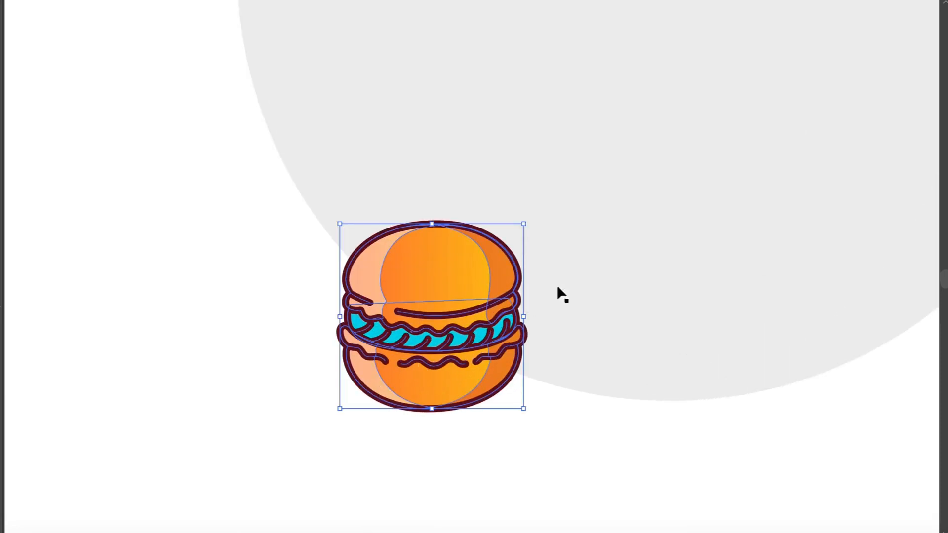
pyautogui.moveTo(567, 290)
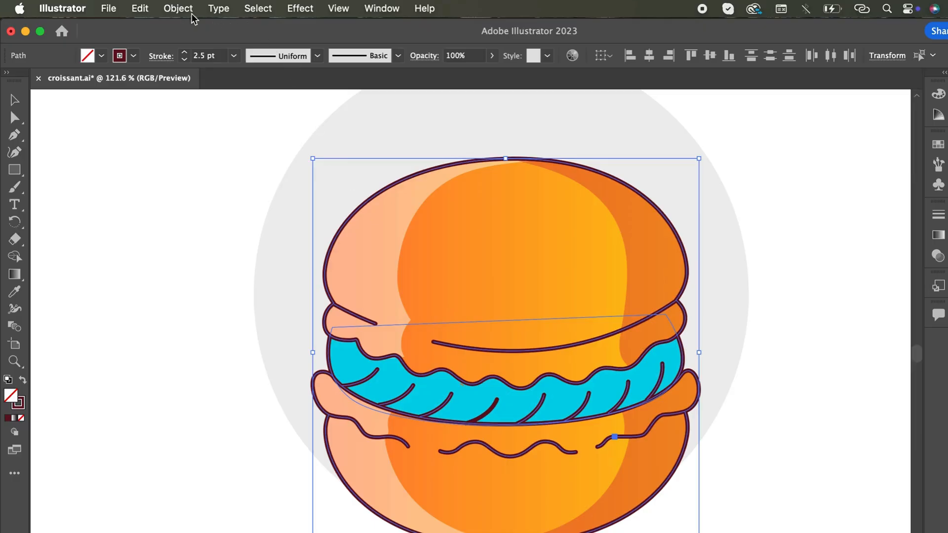
# Expand the selected burger paths with both Fill and Stroke kept on
pyautogui.click(178, 8)
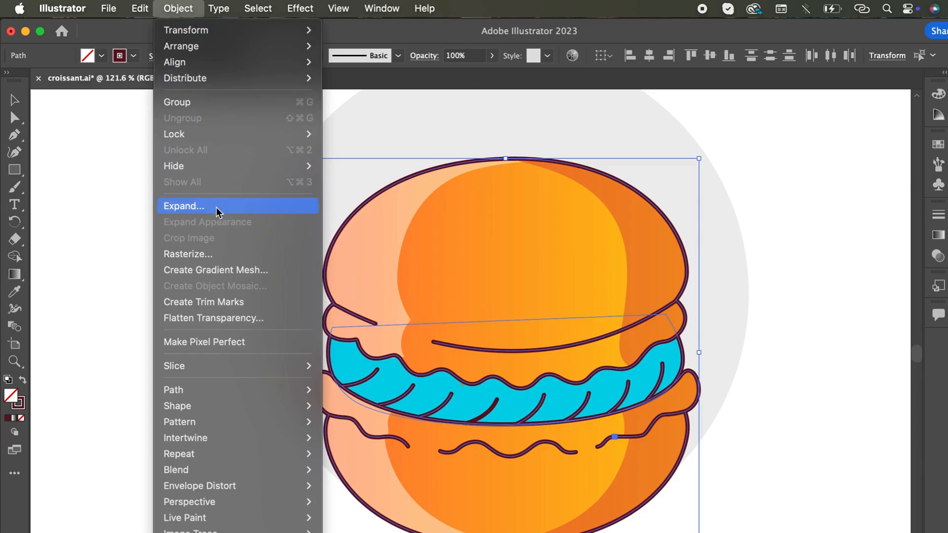
pyautogui.click(184, 207)
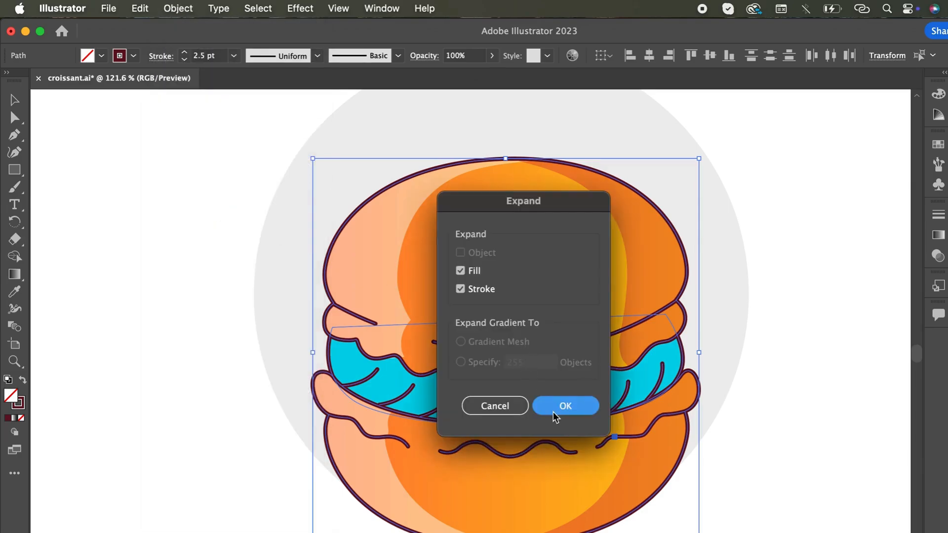
pyautogui.click(564, 406)
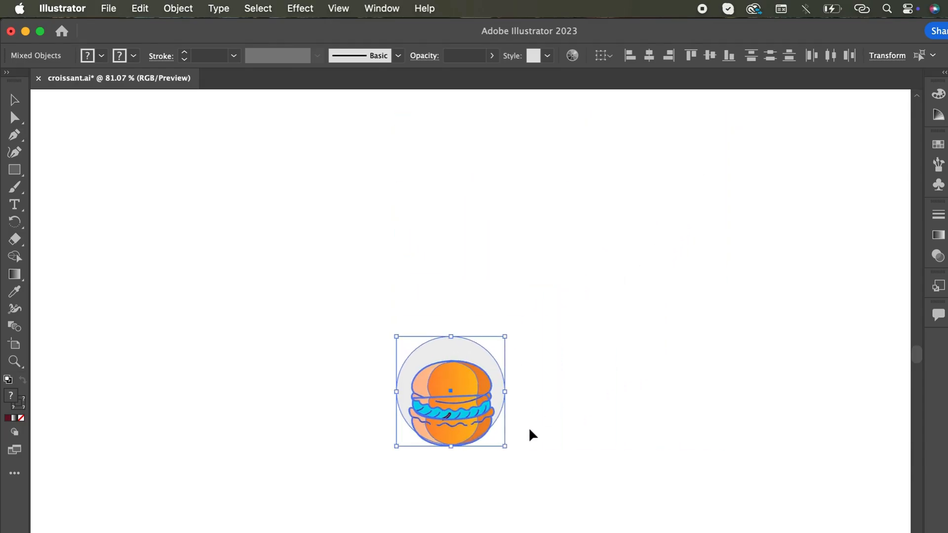
pyautogui.moveTo(506, 338)
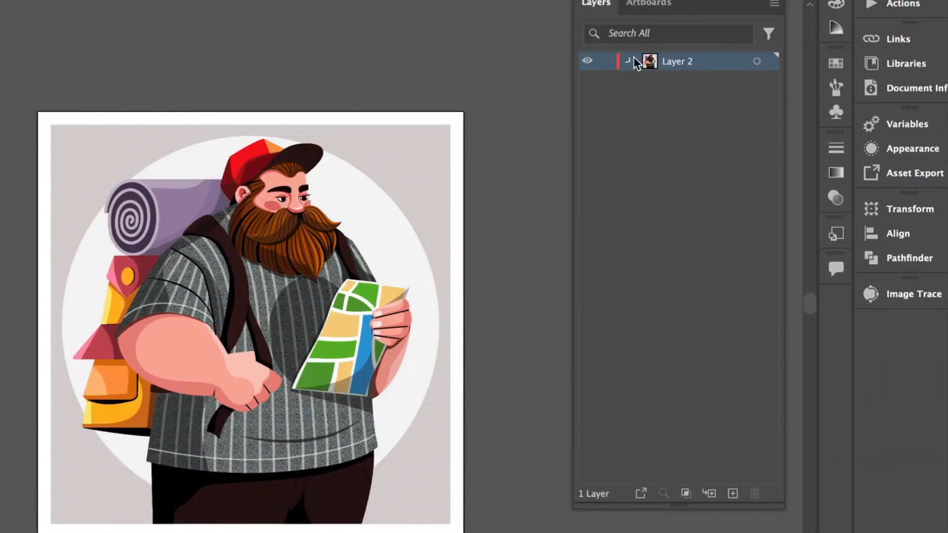
# Expand Layer 2 and scroll through its long list of unnamed path sublayers
pyautogui.click(628, 60)
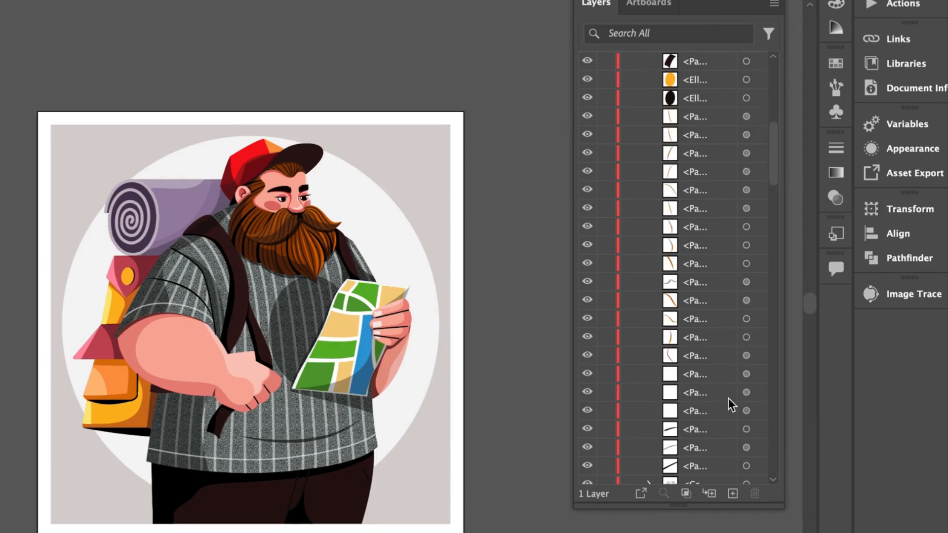
pyautogui.scroll(-3)
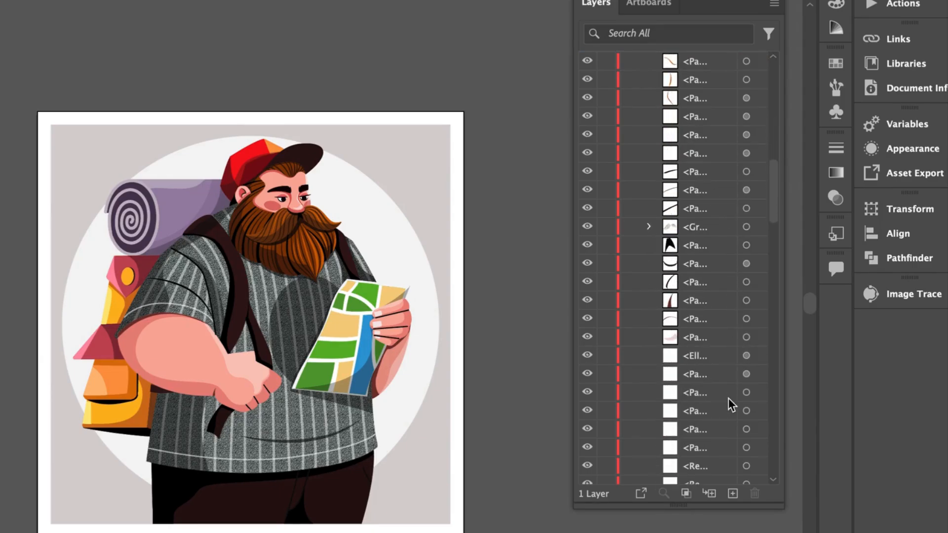
pyautogui.scroll(3)
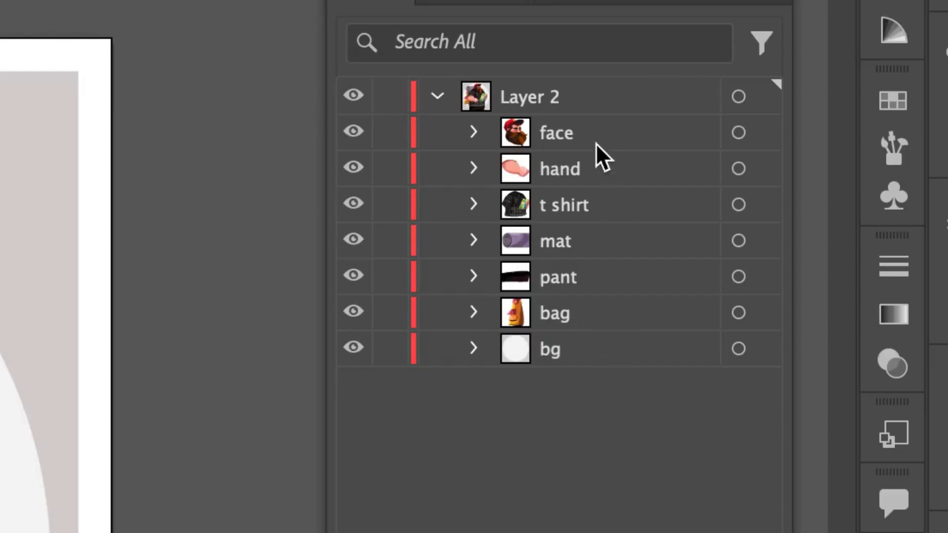
pyautogui.moveTo(502, 373)
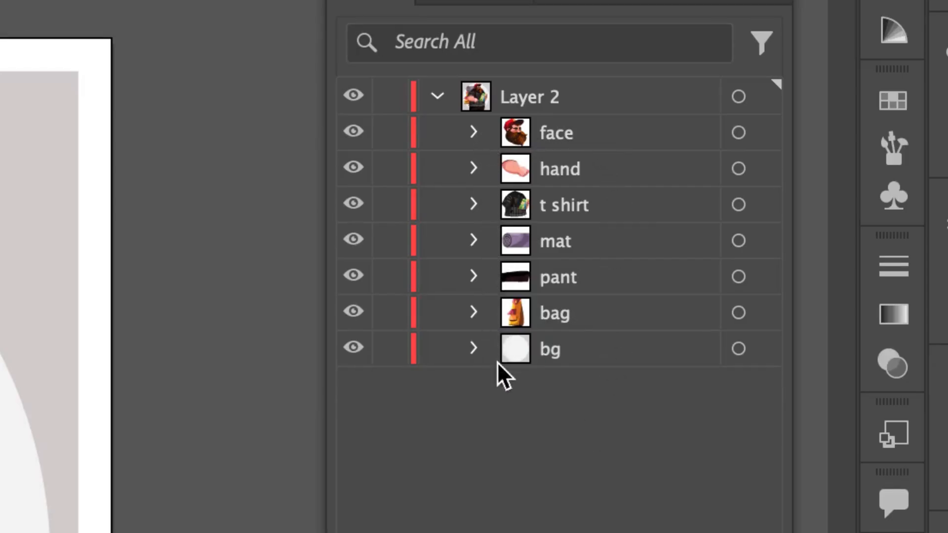
pyautogui.moveTo(505, 387)
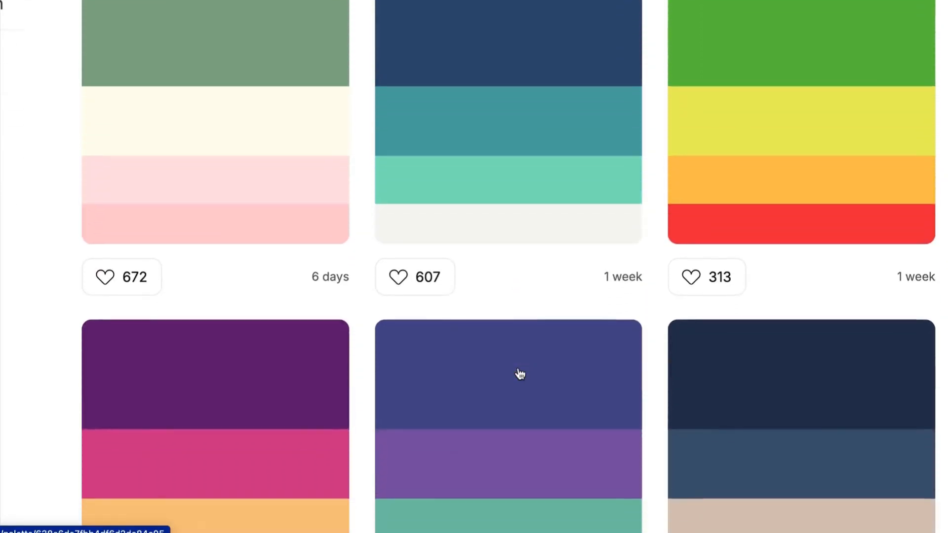
# Scroll further down the Coolors trending palettes page for more colour ideas
pyautogui.scroll(-3)
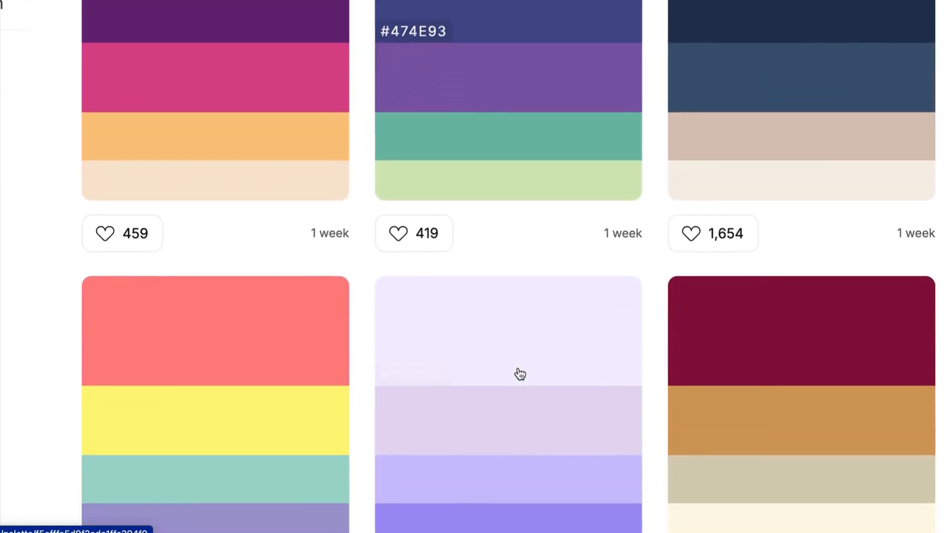
pyautogui.scroll(-3)
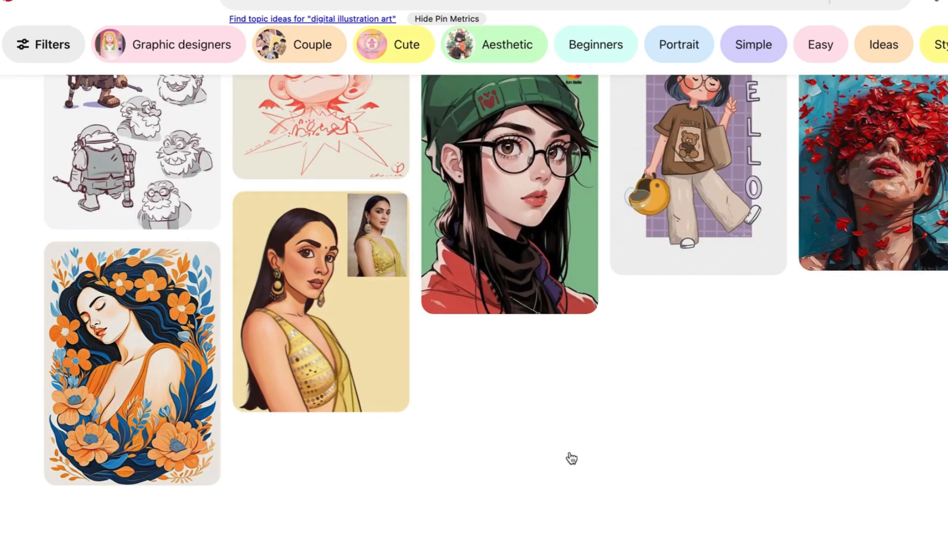
# Scroll down the digital illustration art results to more portrait pins and related searches
pyautogui.scroll(-3)
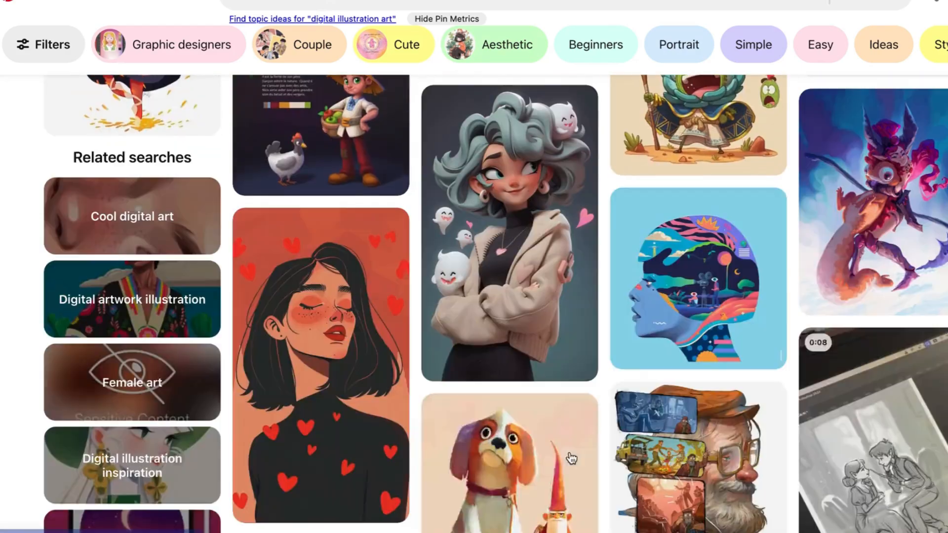
pyautogui.scroll(-3)
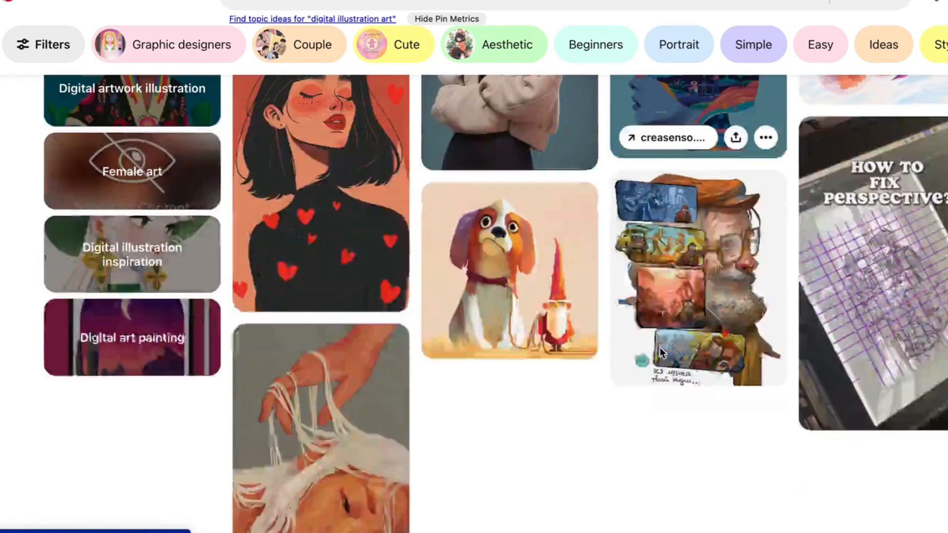
pyautogui.scroll(-3)
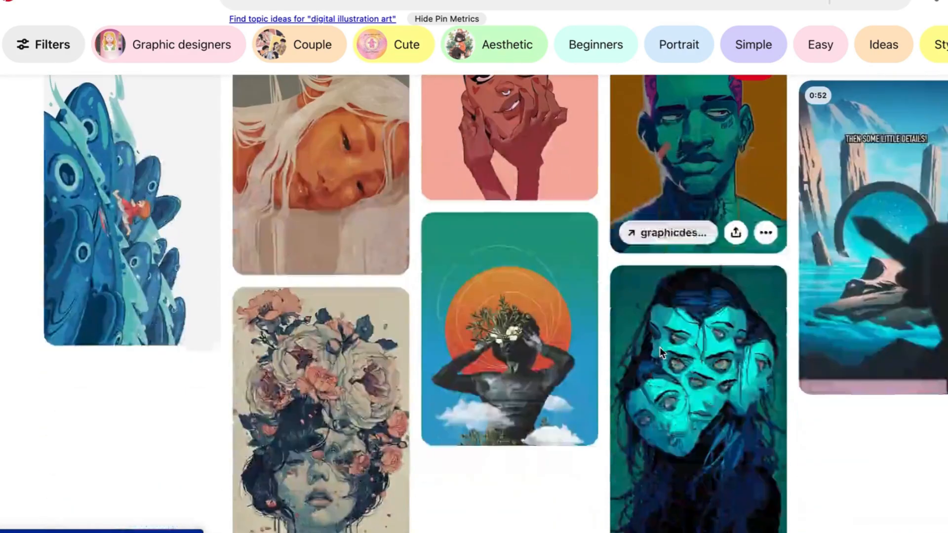